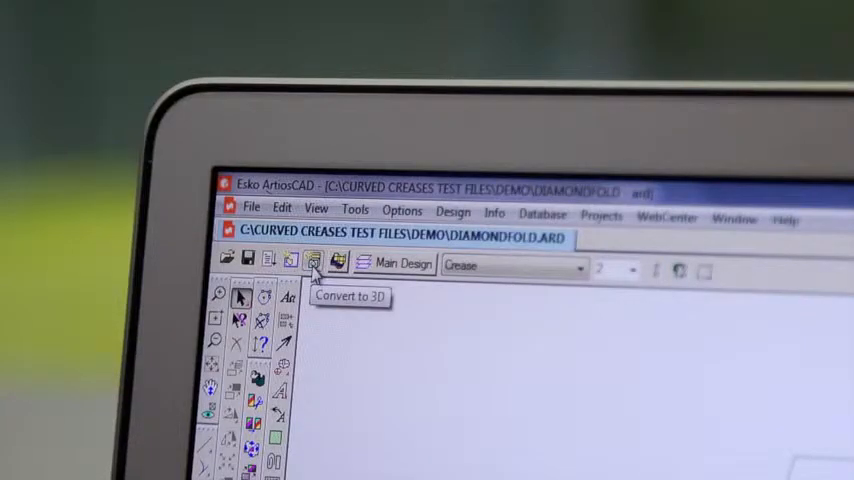
Fold the flat diamond-fold design into a 3D model with Convert to 3D
{"action": "left_click", "coordinate": [314, 264]}
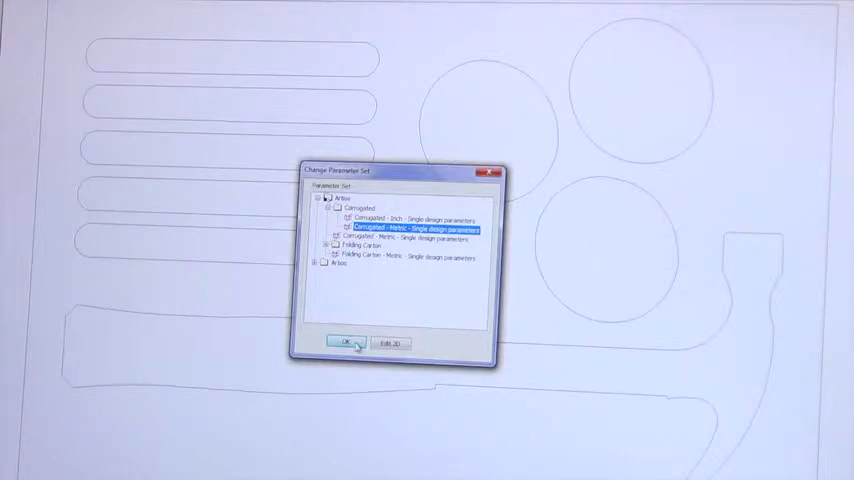
Confirm the corrugated parameter set and pick an outer carton style in the Standards Catalog
{"action": "left_click", "coordinate": [348, 344]}
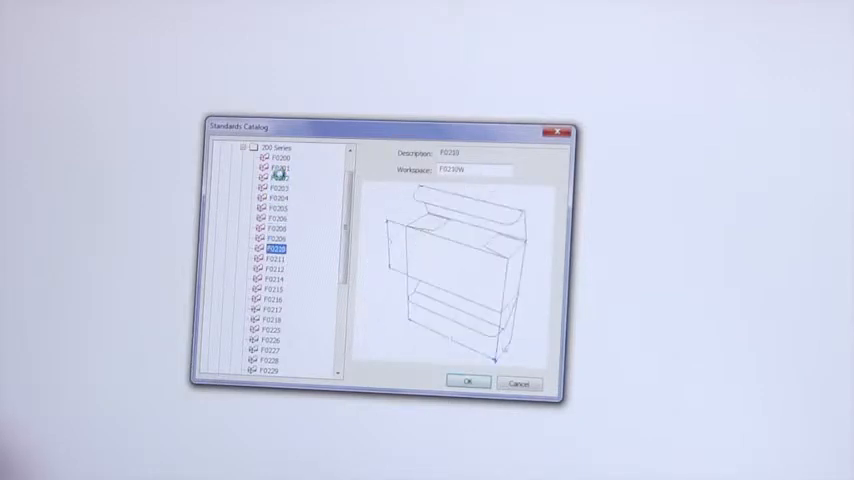
{"action": "left_click", "coordinate": [284, 188]}
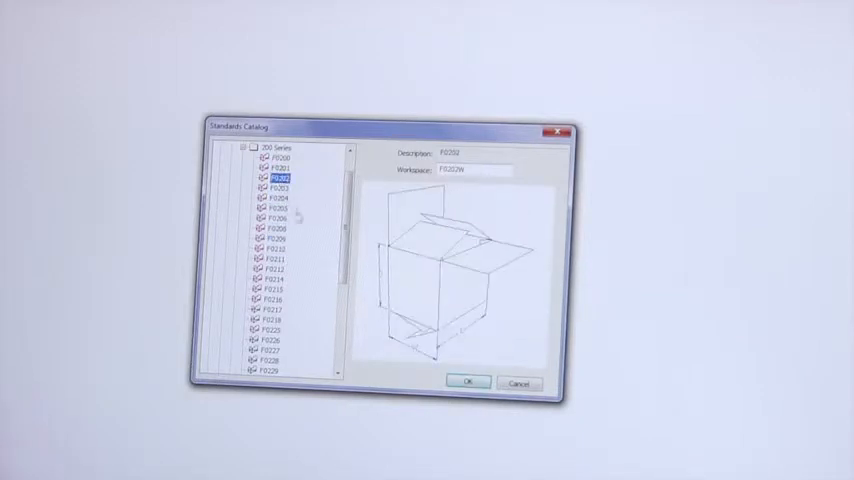